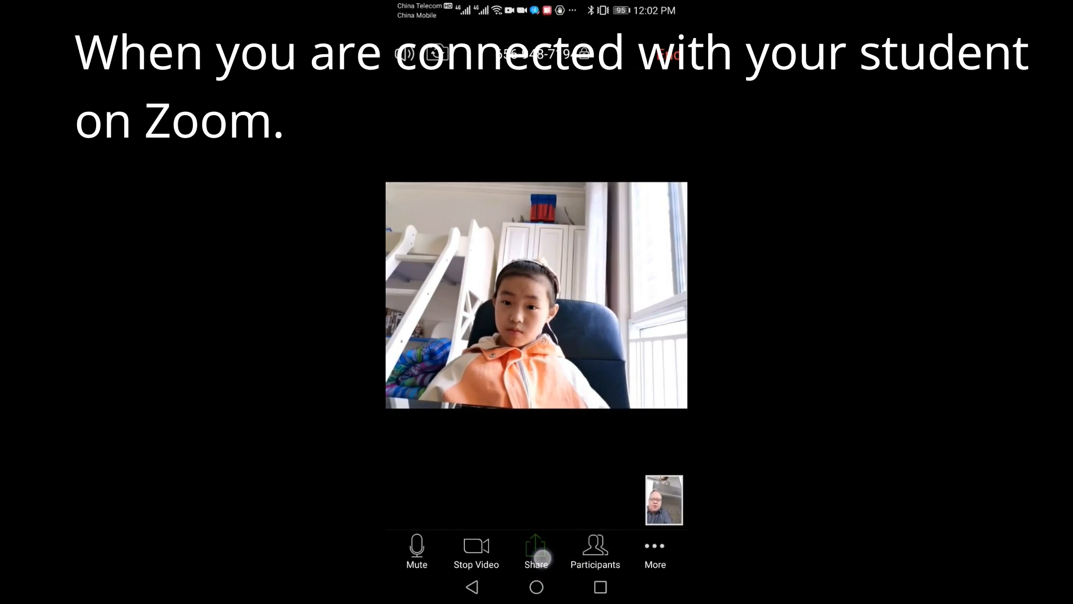
Choose Screen from the meeting's Share menu to offer the phone screen to the student
left_click(536, 552)
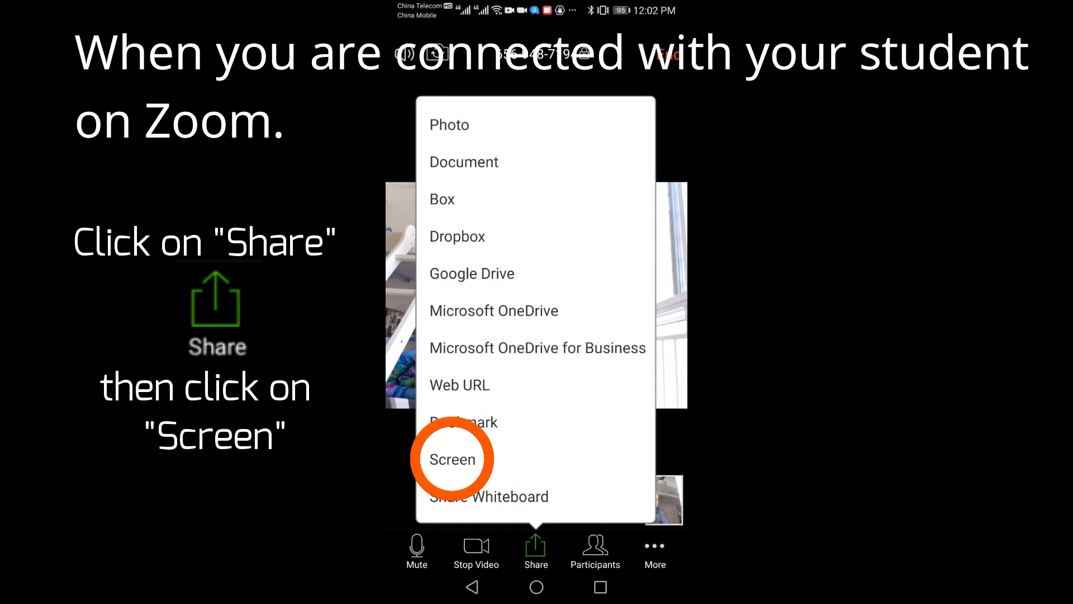
left_click(450, 459)
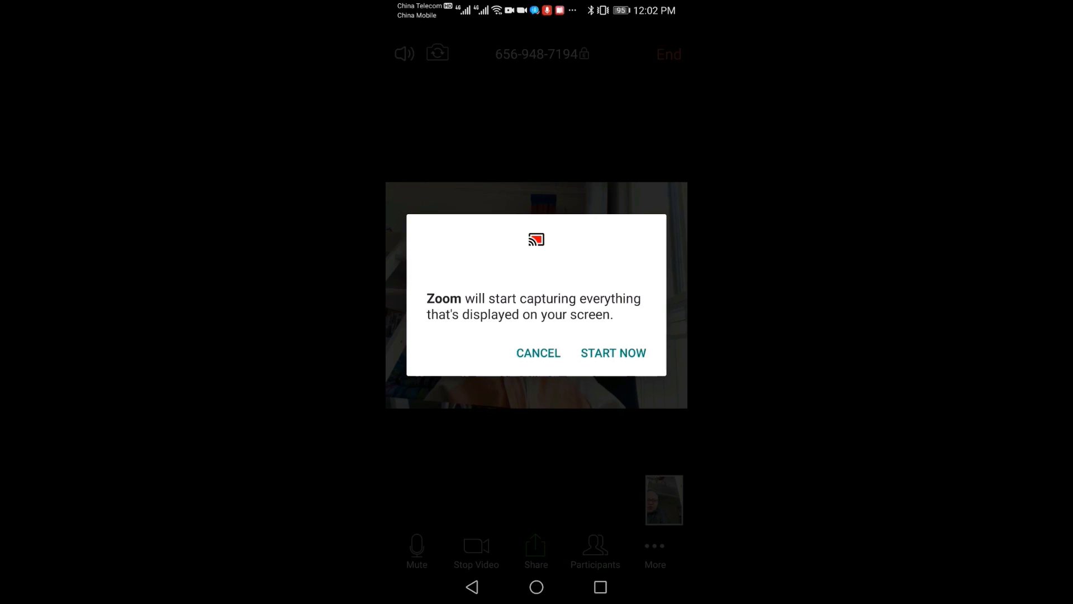
Confirm START NOW on the capture prompt so the student sees the home screen live
left_click(612, 352)
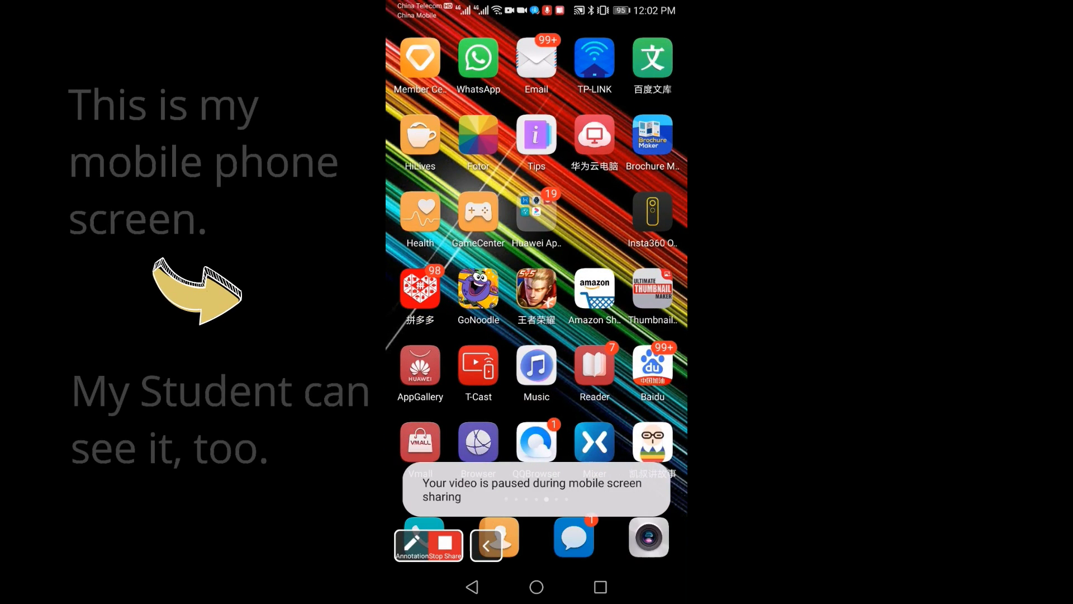